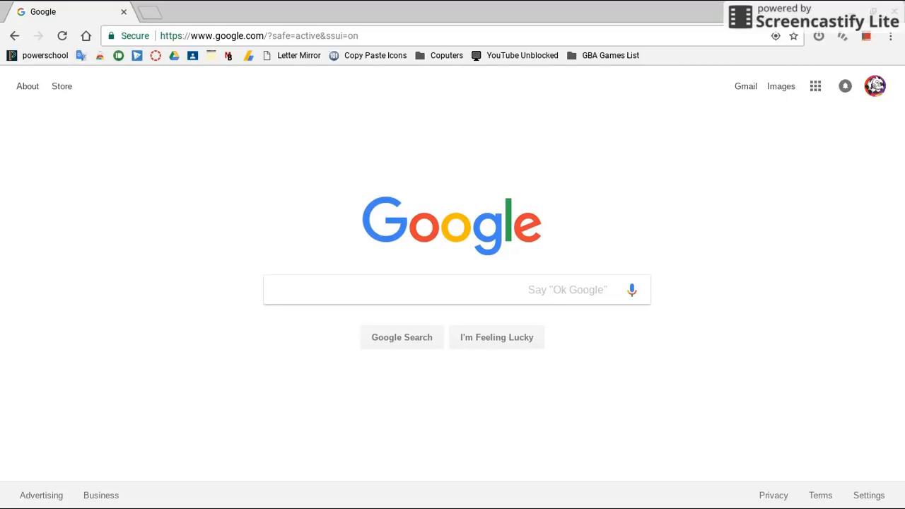
mouse_move(402, 131)
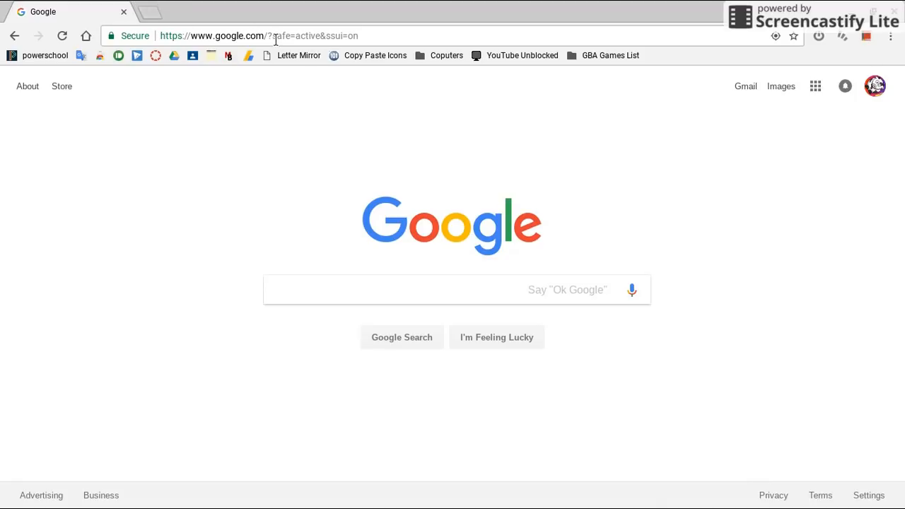
- Go to wevideo.com/hub in the Chrome address bar
type("wevideo.com/hub")
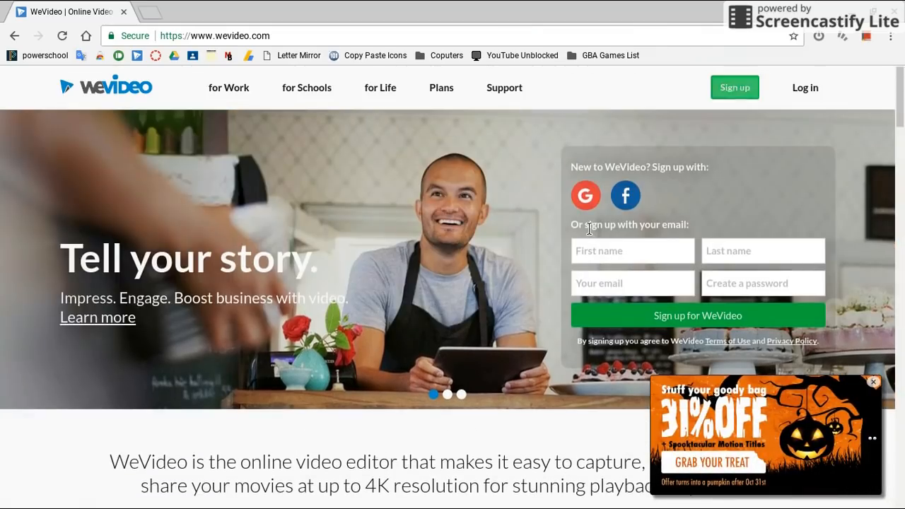
- Close the Halloween discount popup and scroll down to the features section
left_click(735, 87)
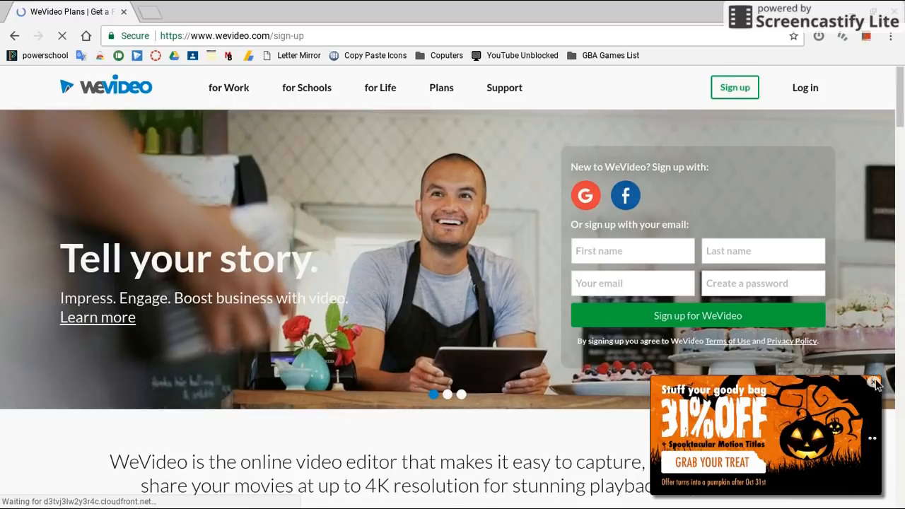
left_click(441, 87)
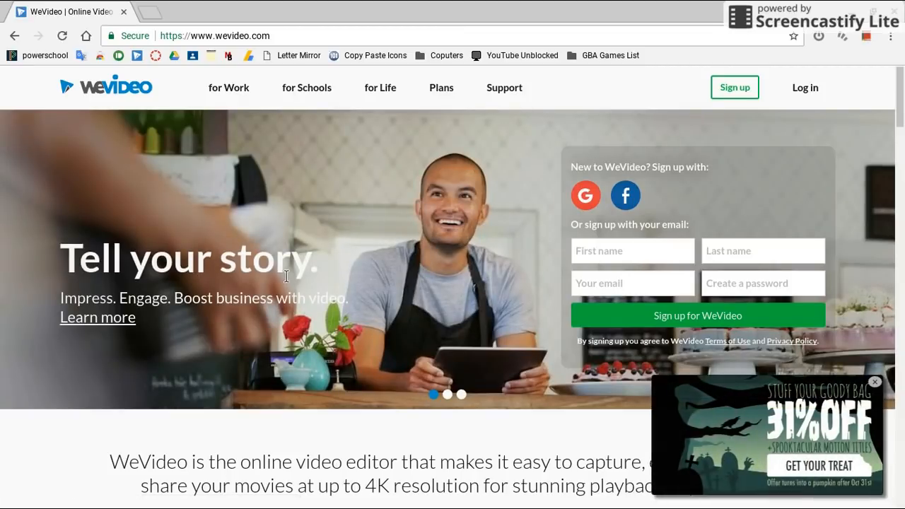
left_click(875, 382)
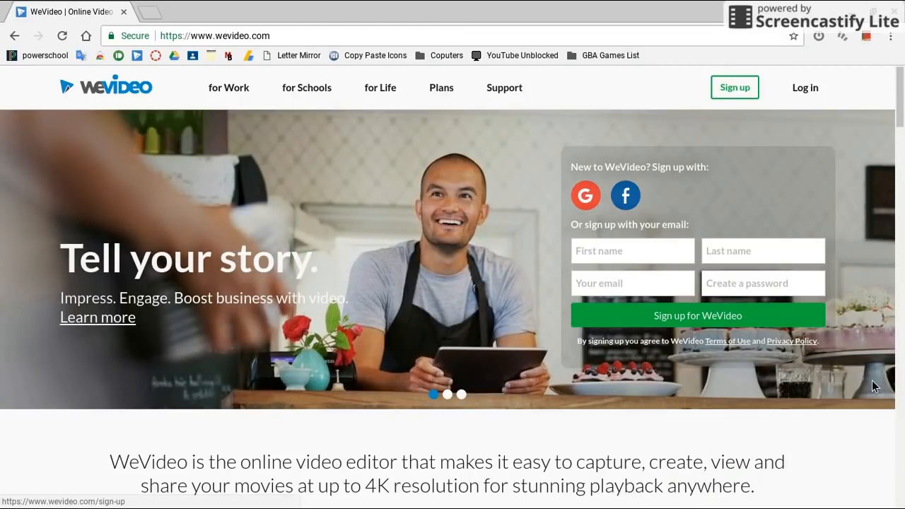
scroll("down", 3)
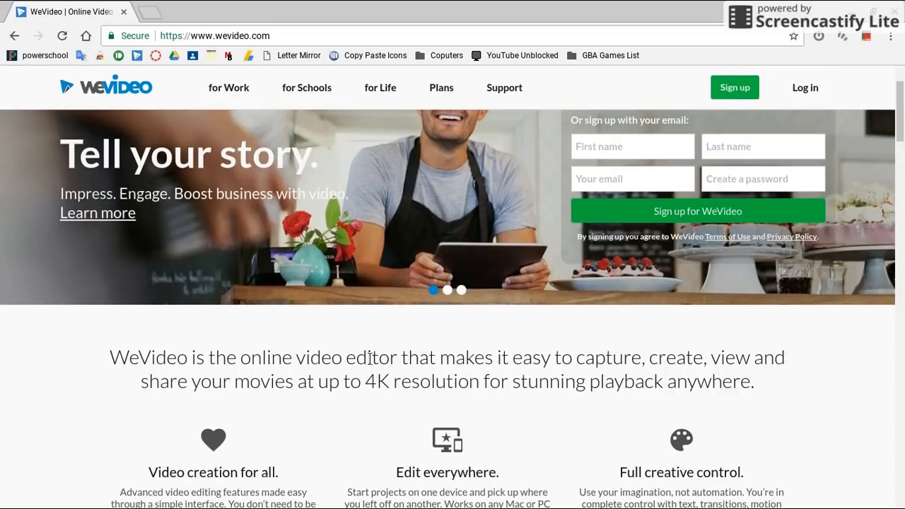
scroll("down", 3)
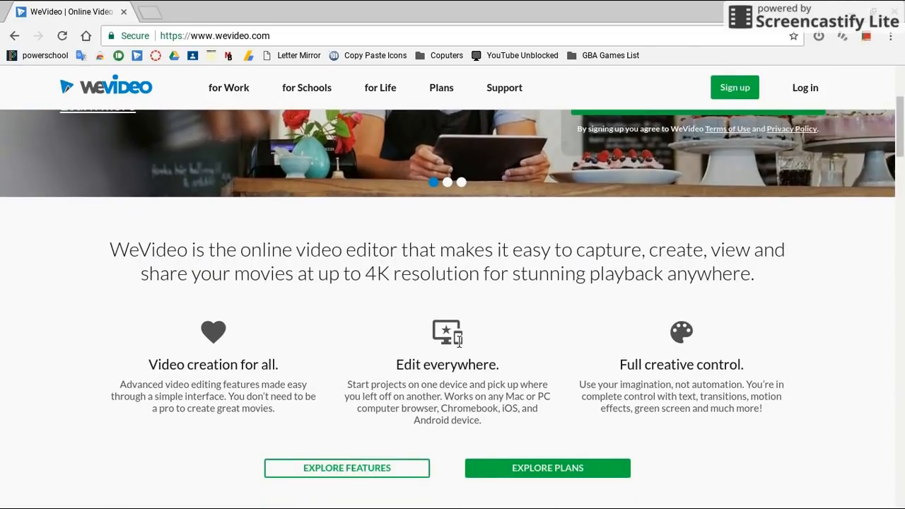
scroll("down", 3)
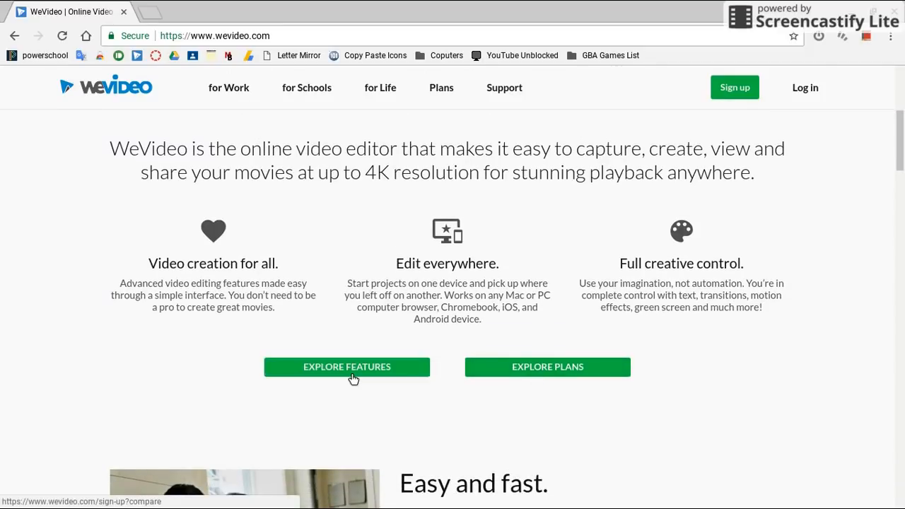
- Open Explore Plans and scroll through the Free, Power and Unlimited comparison table
left_click(548, 367)
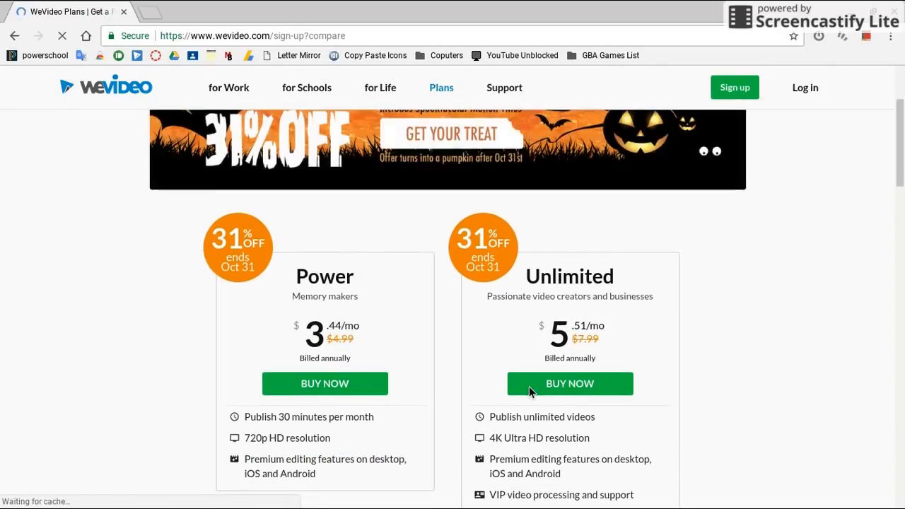
scroll("down", 3)
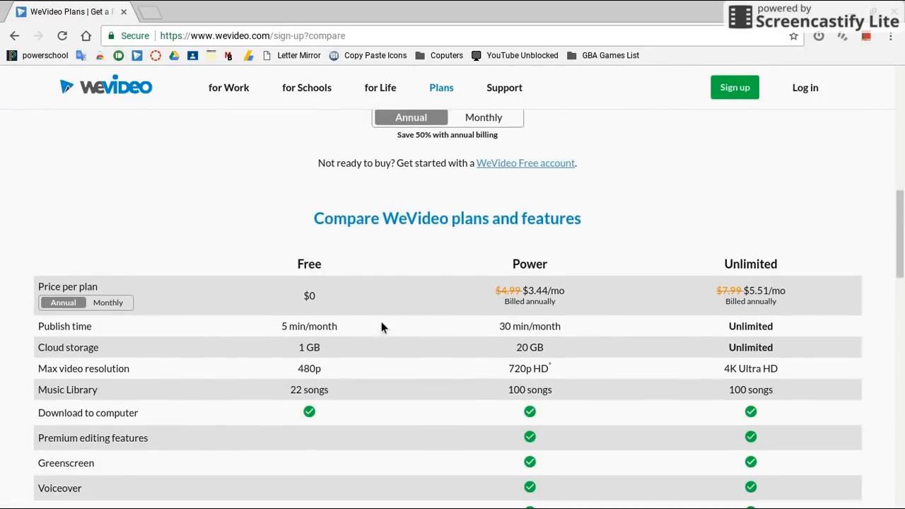
scroll("down", 3)
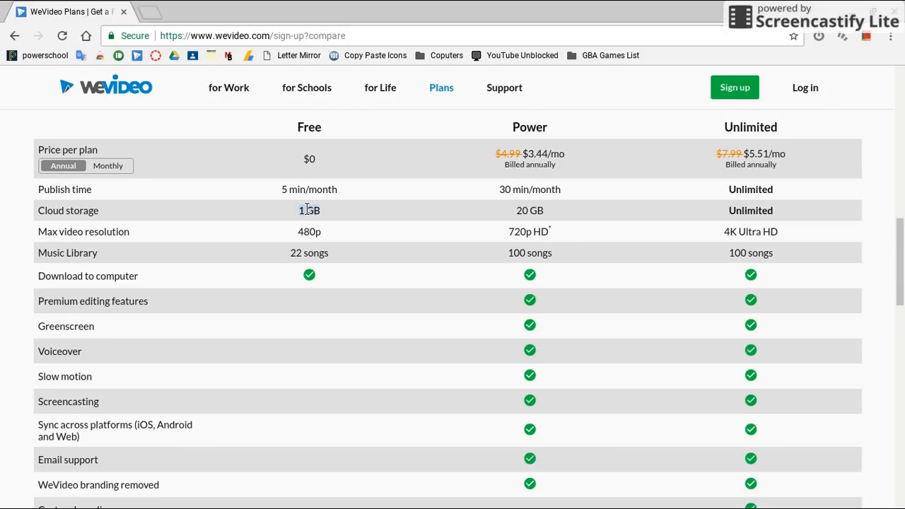
mouse_move(267, 215)
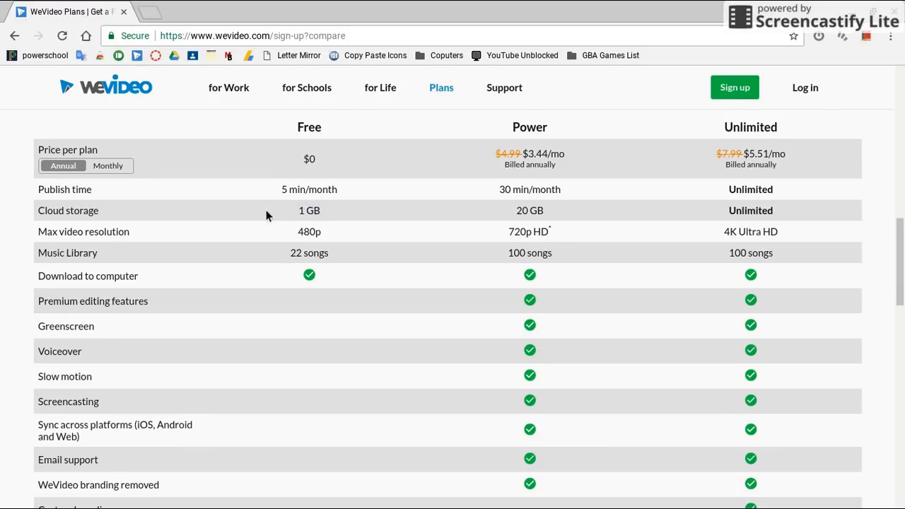
mouse_move(241, 158)
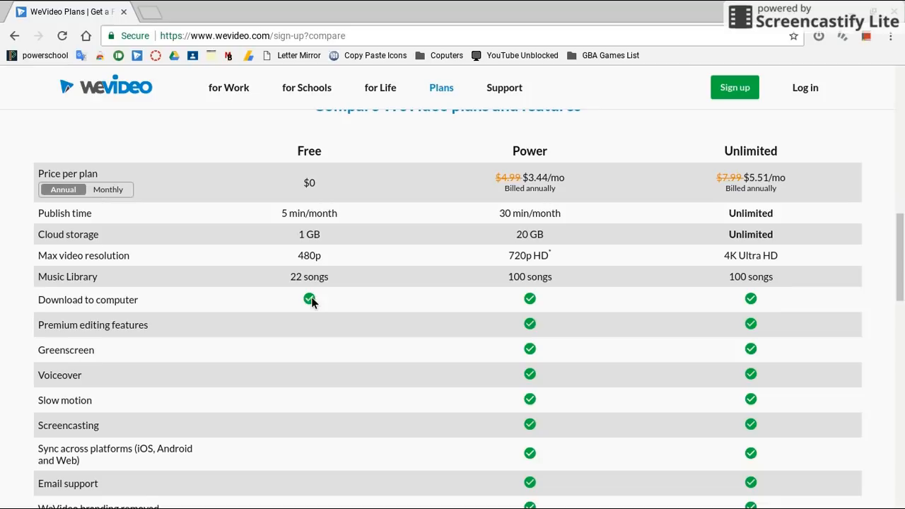
mouse_move(392, 270)
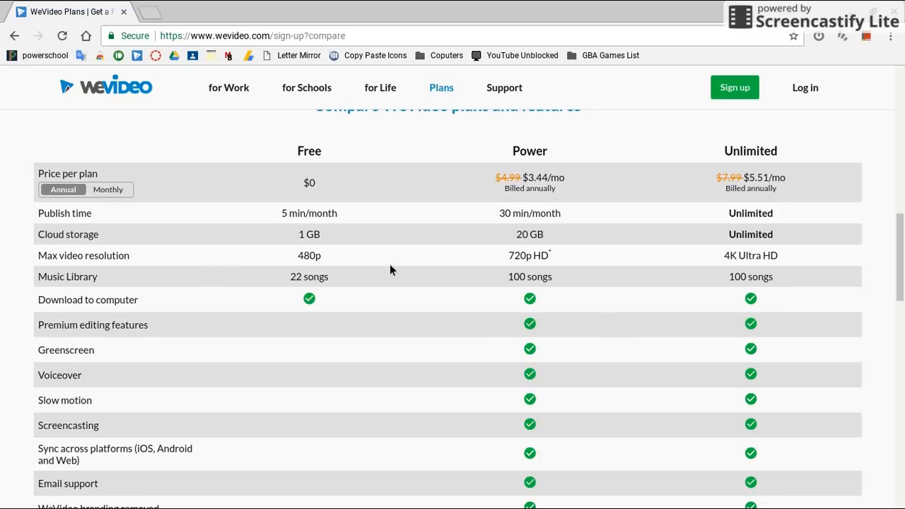
scroll("down", 3)
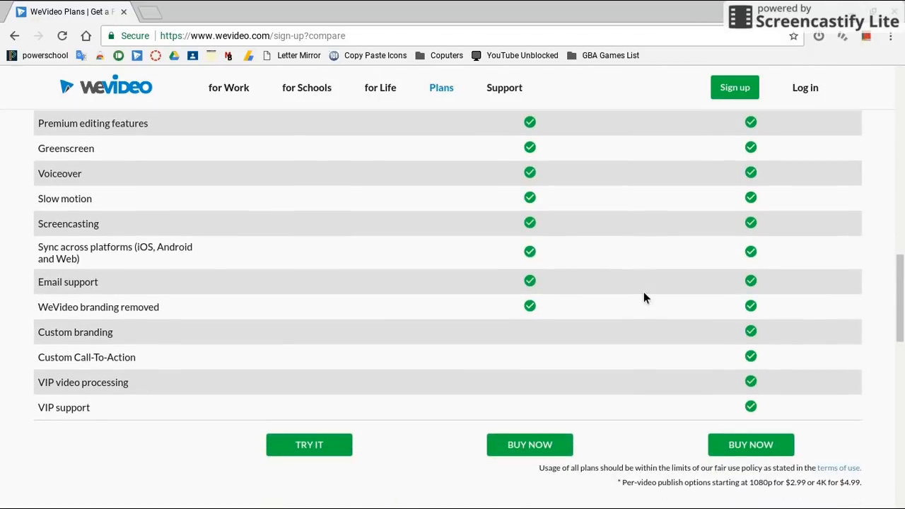
mouse_move(615, 394)
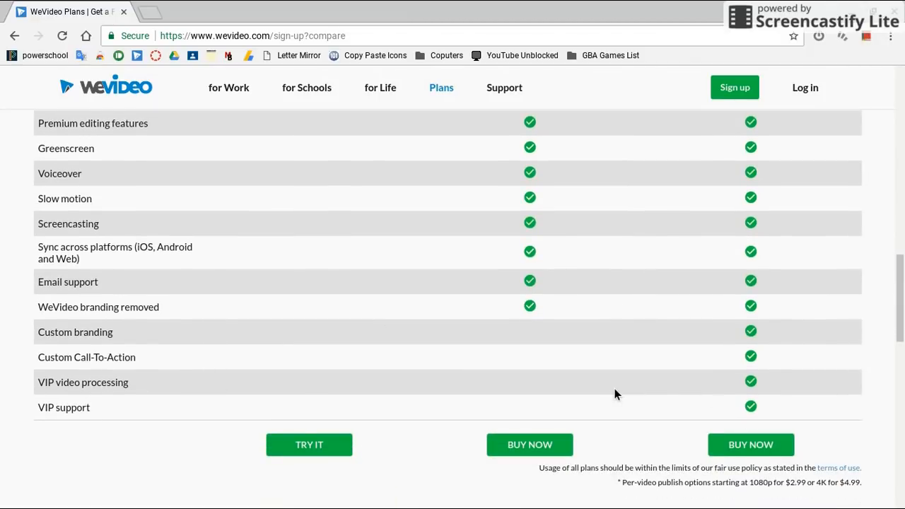
scroll("up", 3)
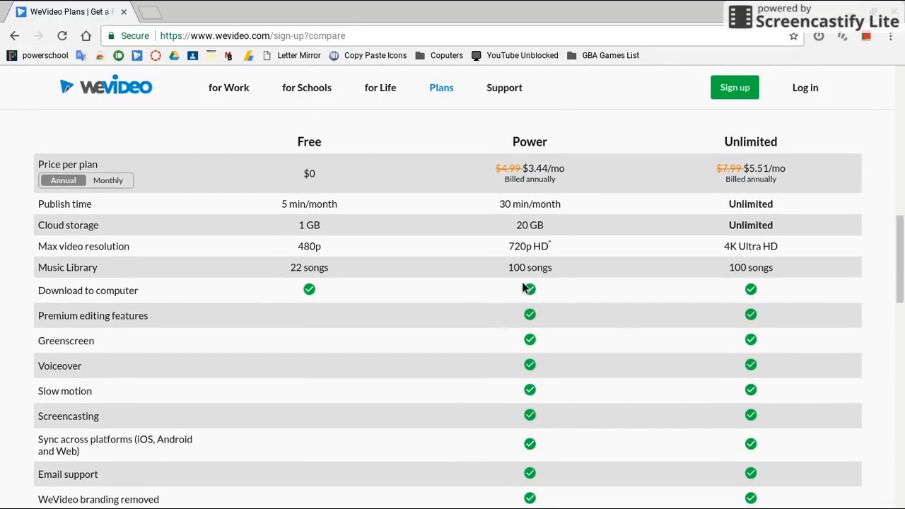
mouse_move(121, 326)
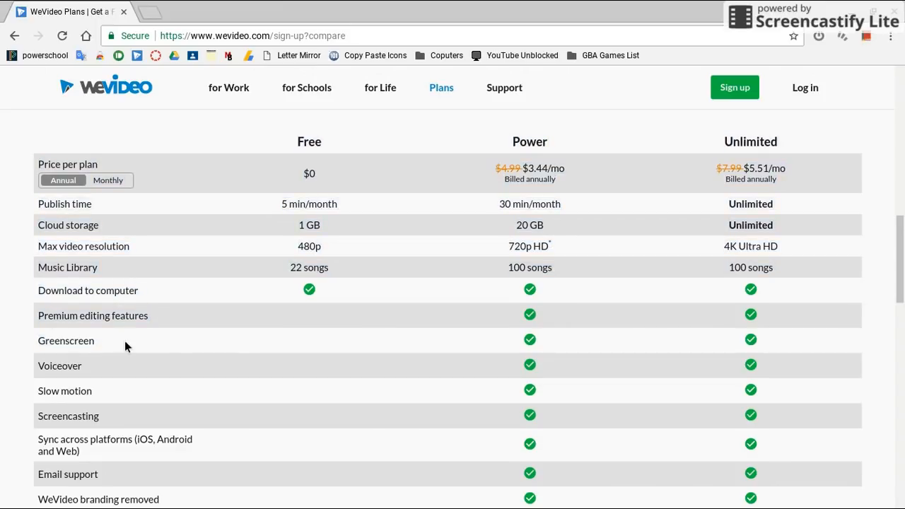
scroll("down", 3)
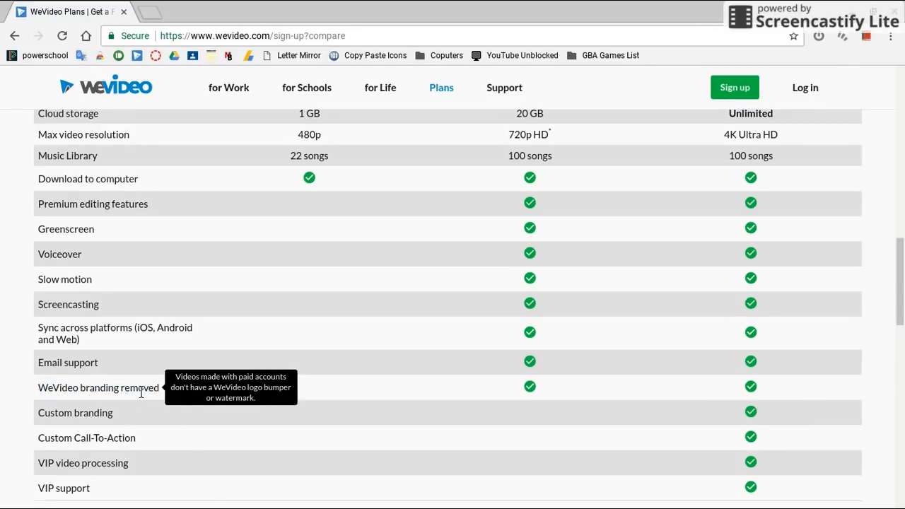
double_click(53, 388)
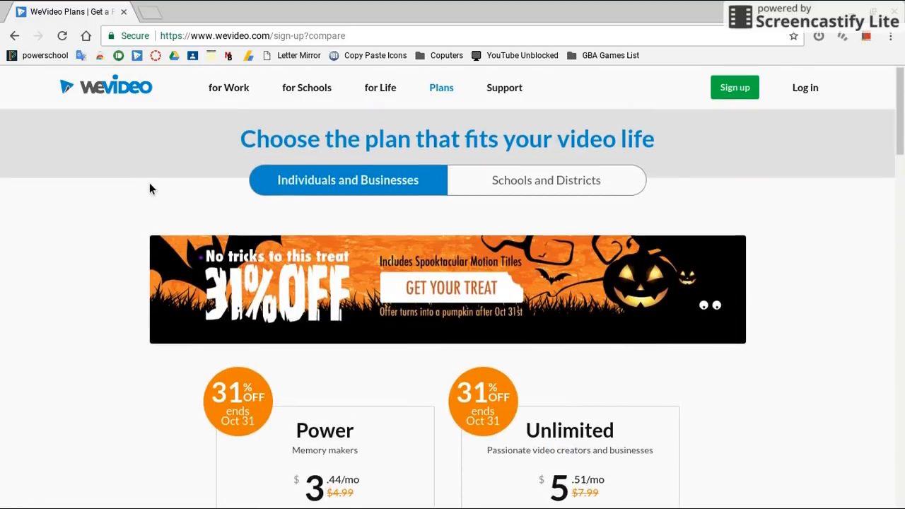
- View the Schools and Districts pricing, then go to the login page
left_click(546, 186)
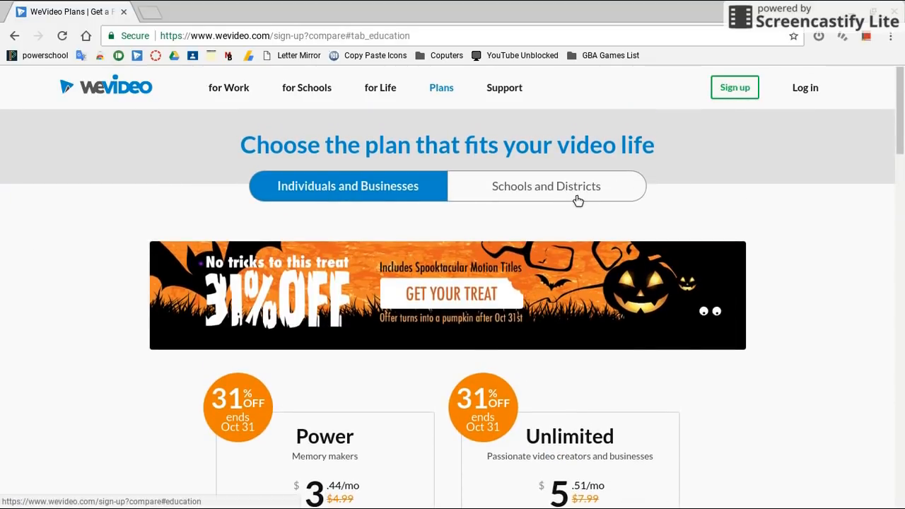
left_click(545, 186)
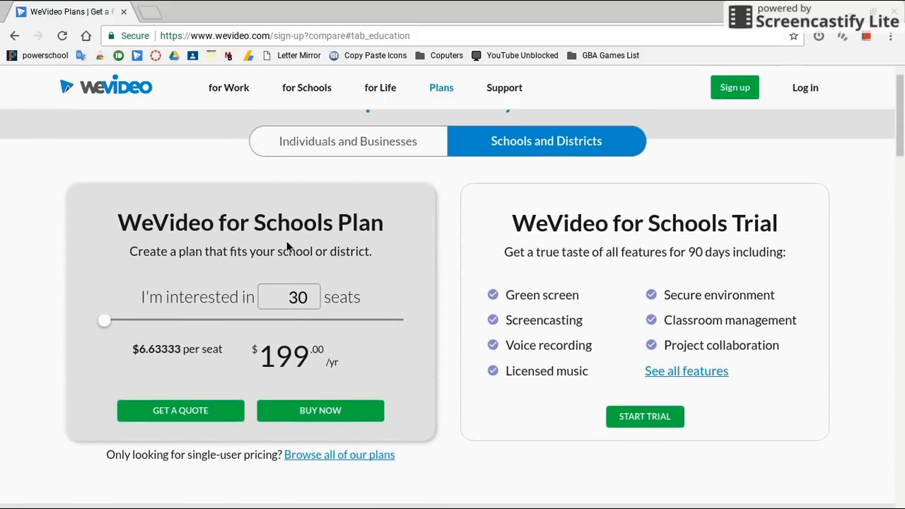
mouse_move(797, 88)
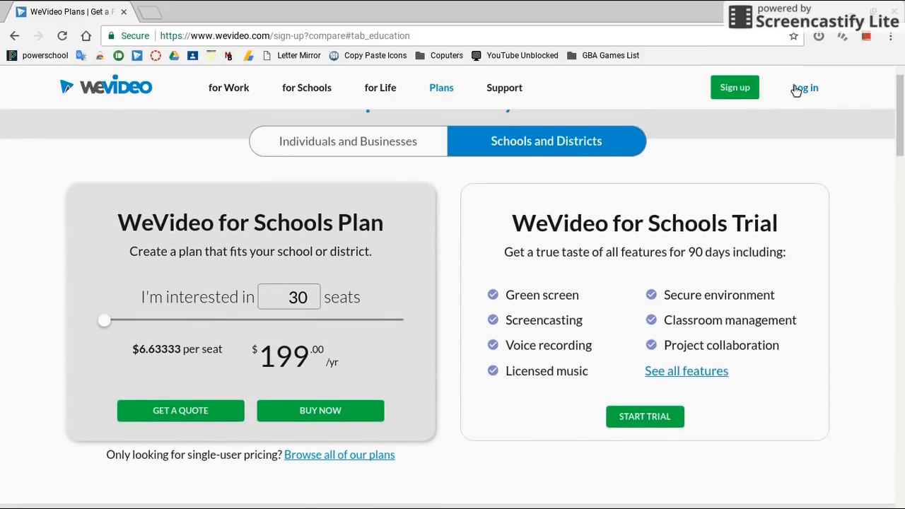
left_click(808, 87)
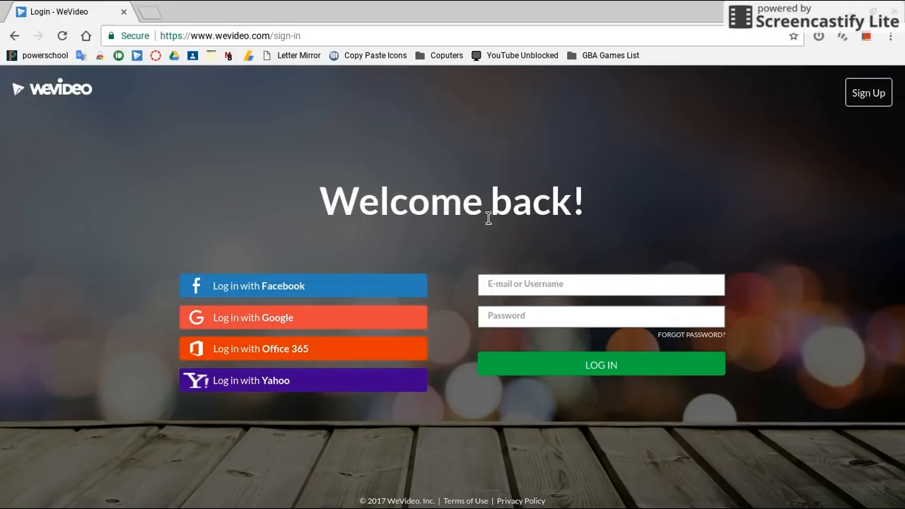
- Sign in on the login page to reach the Recent Edits dashboard
left_click(601, 364)
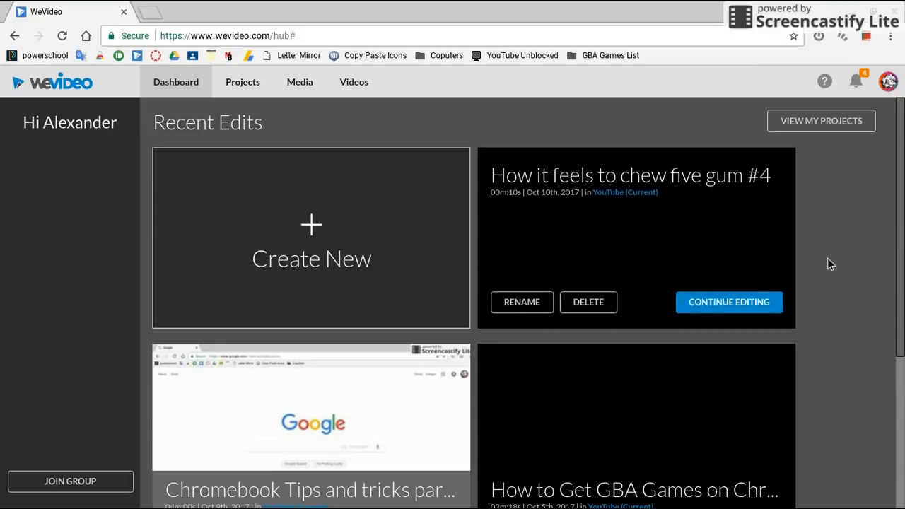
- Create a new Video edit in the YouTube (Current) project and start editing
left_click(311, 241)
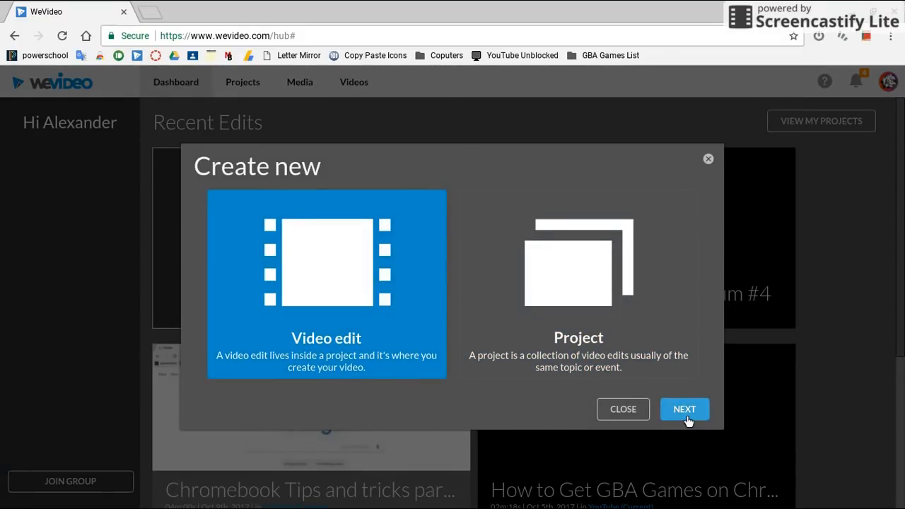
left_click(685, 409)
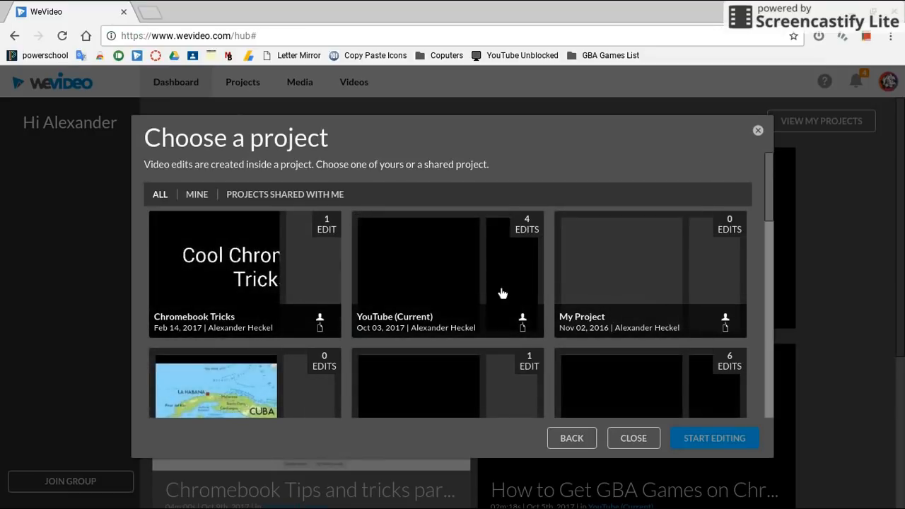
left_click(714, 438)
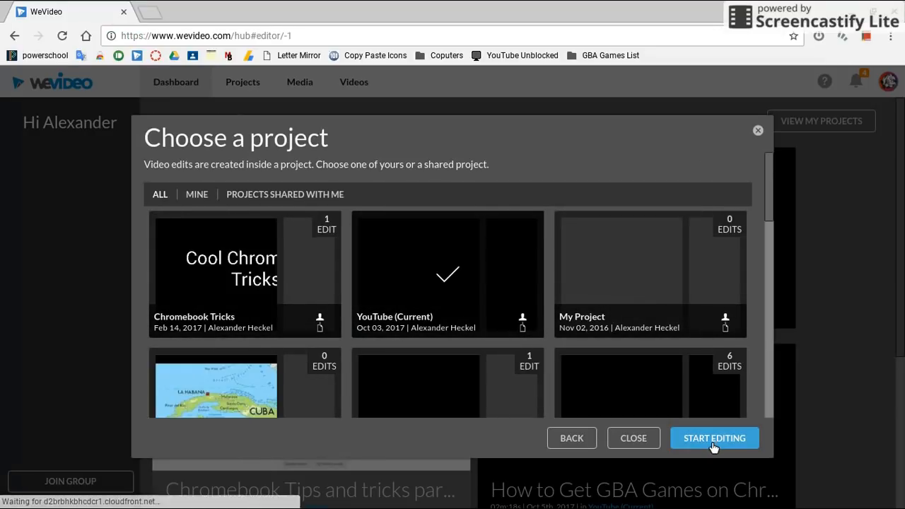
left_click(714, 437)
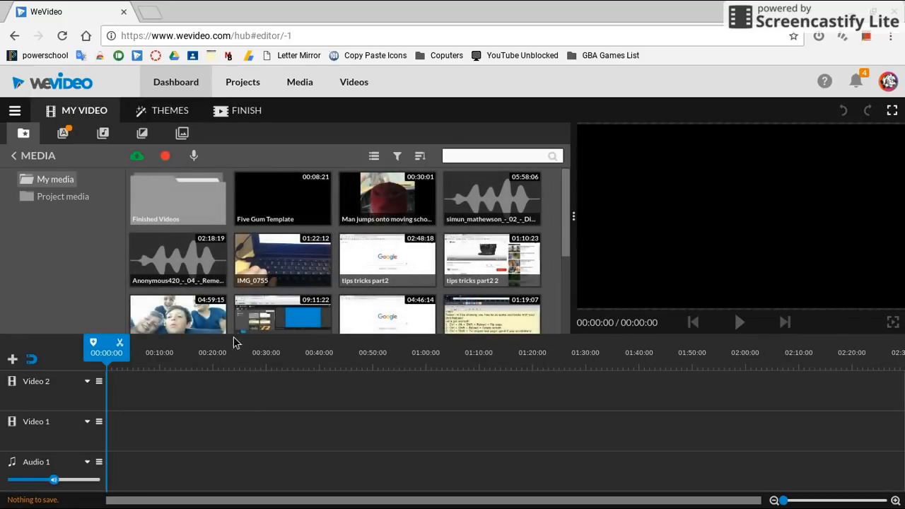
mouse_move(60, 323)
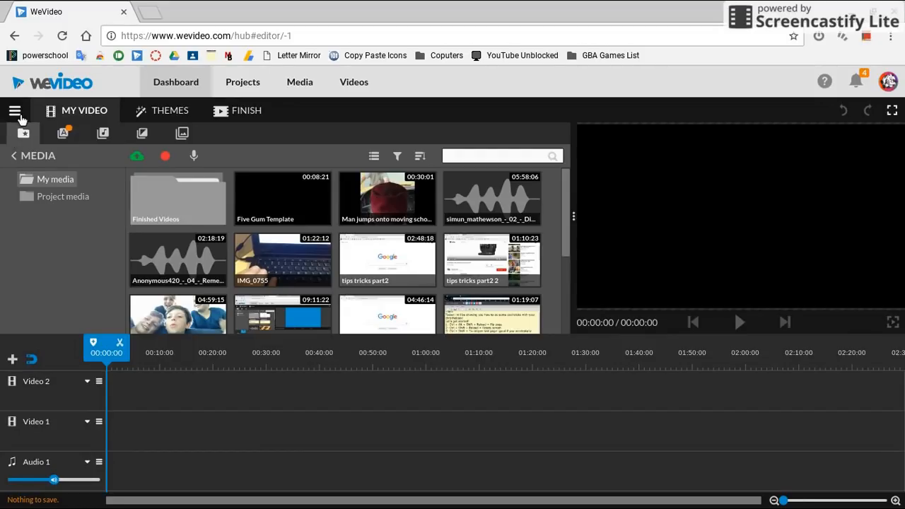
left_click(14, 110)
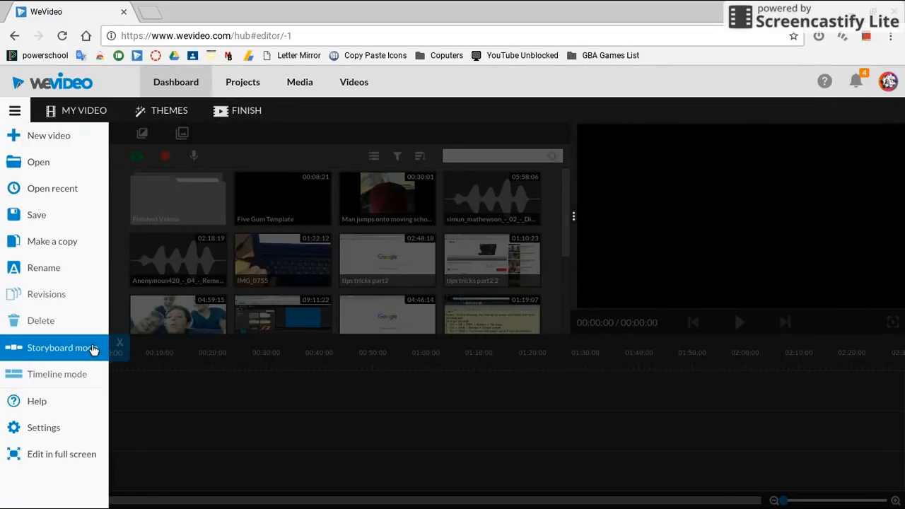
mouse_move(68, 374)
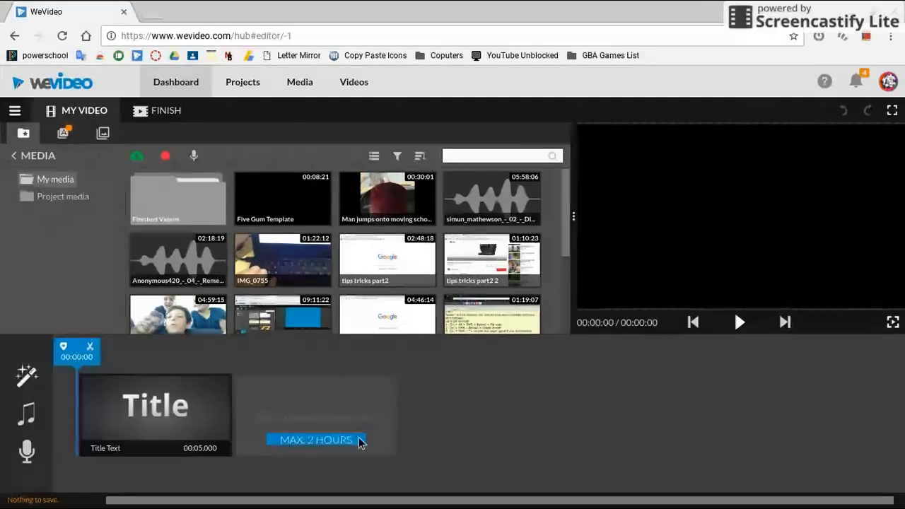
left_click(155, 414)
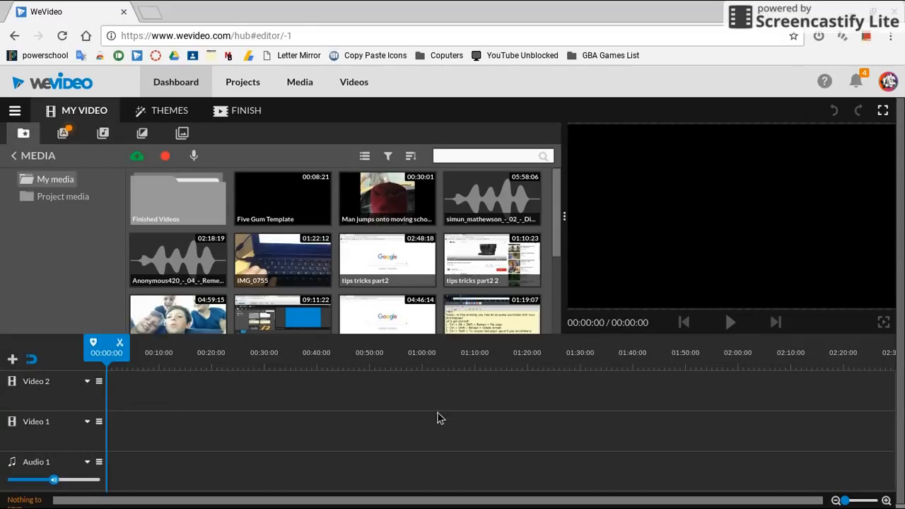
mouse_move(283, 237)
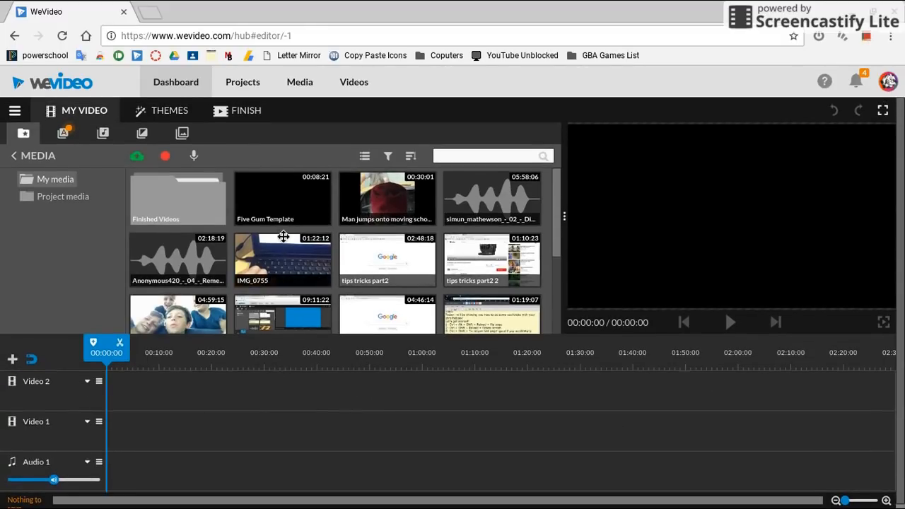
- Place Five Gum Template on Video 2 and preview to find the four-second cut point
left_click_drag(282, 255, 127, 389)
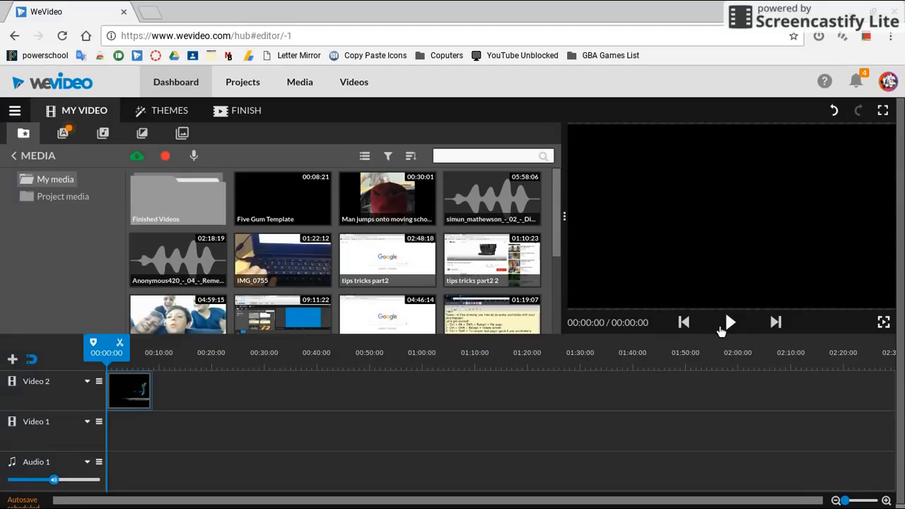
left_click(730, 323)
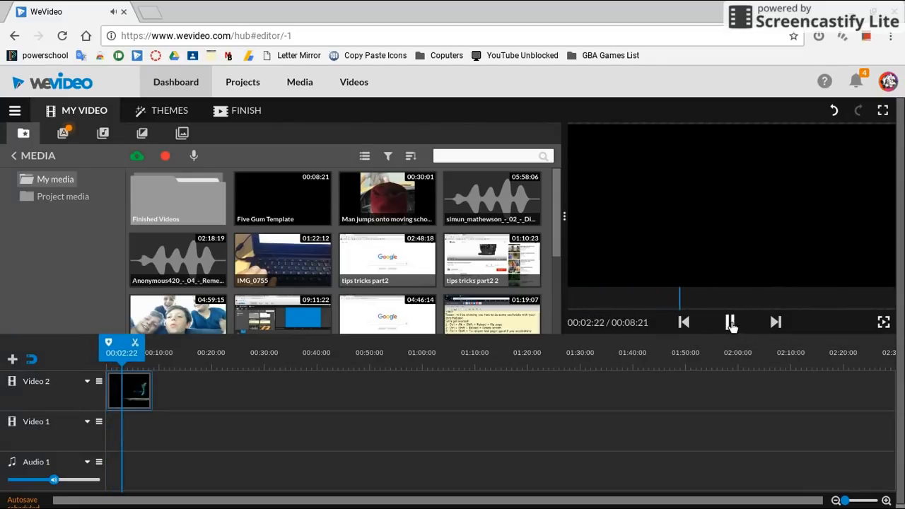
left_click(730, 322)
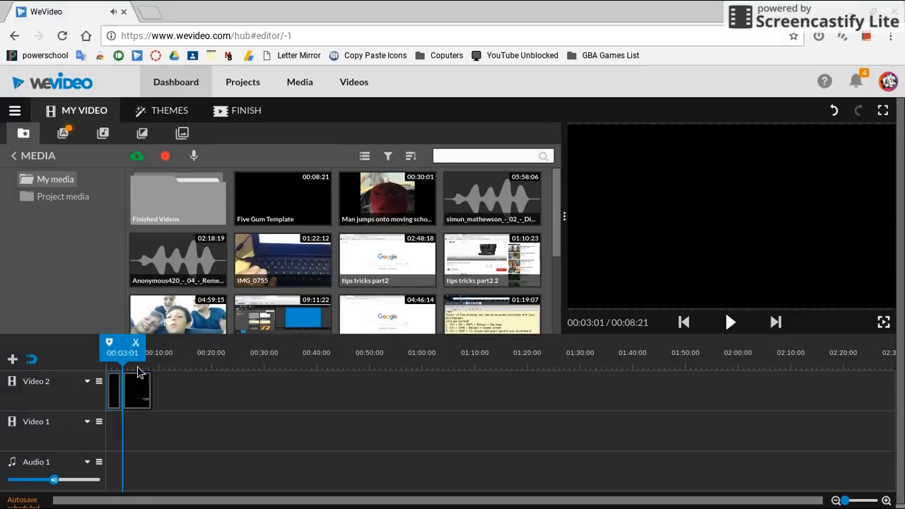
mouse_move(140, 371)
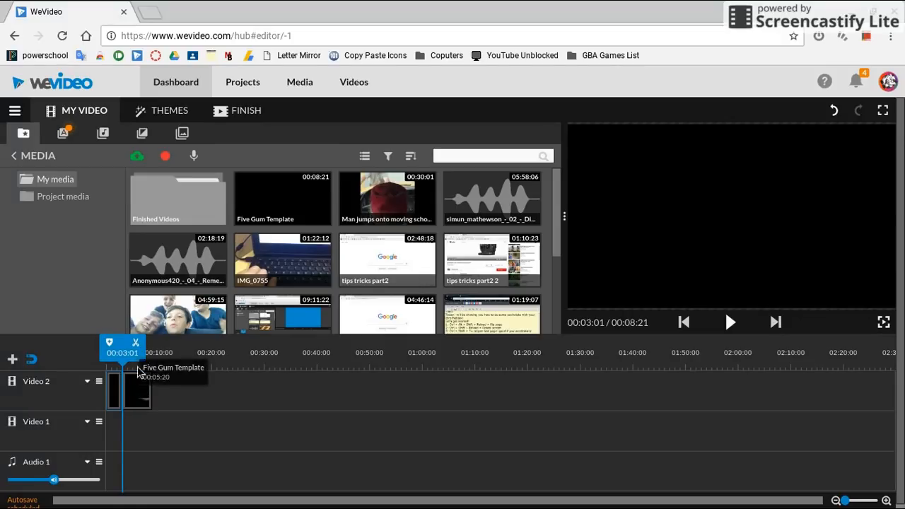
left_click_drag(121, 352, 131, 352)
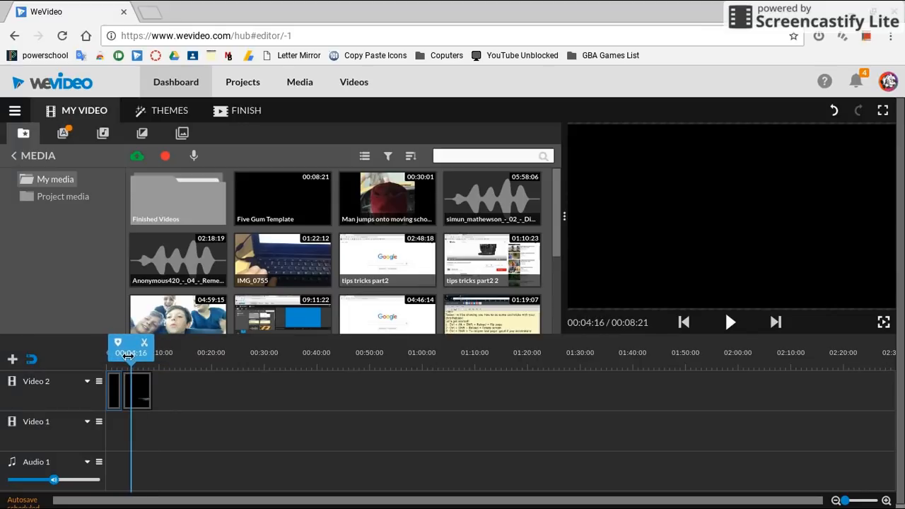
mouse_move(144, 366)
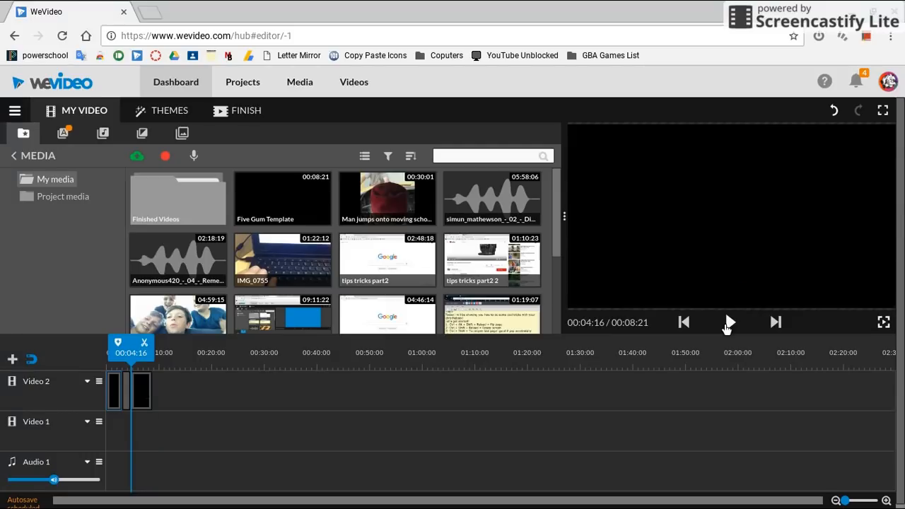
left_click(728, 322)
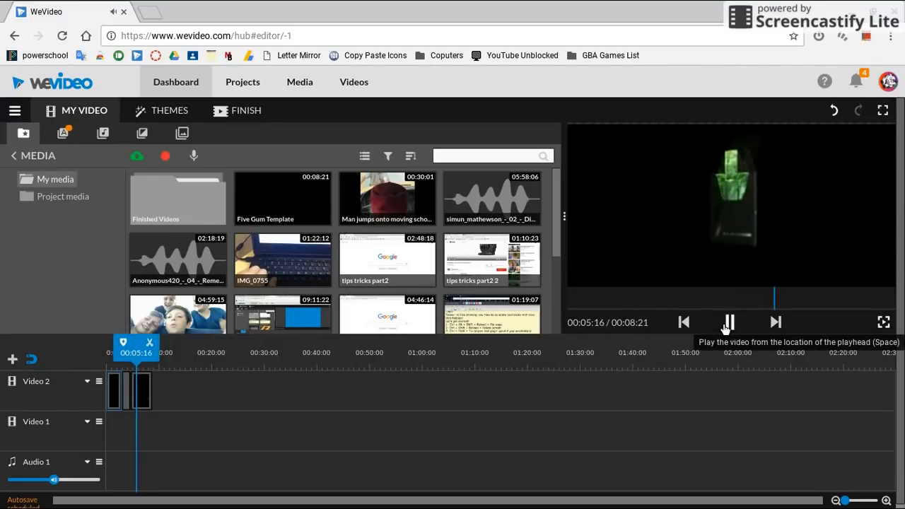
left_click(728, 322)
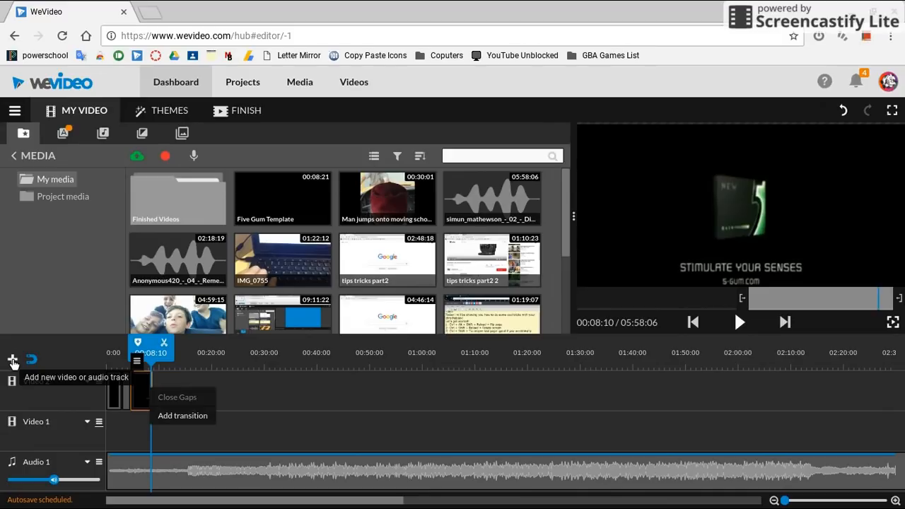
- Add a new Audio track named 'Basic Beat'
left_click(12, 358)
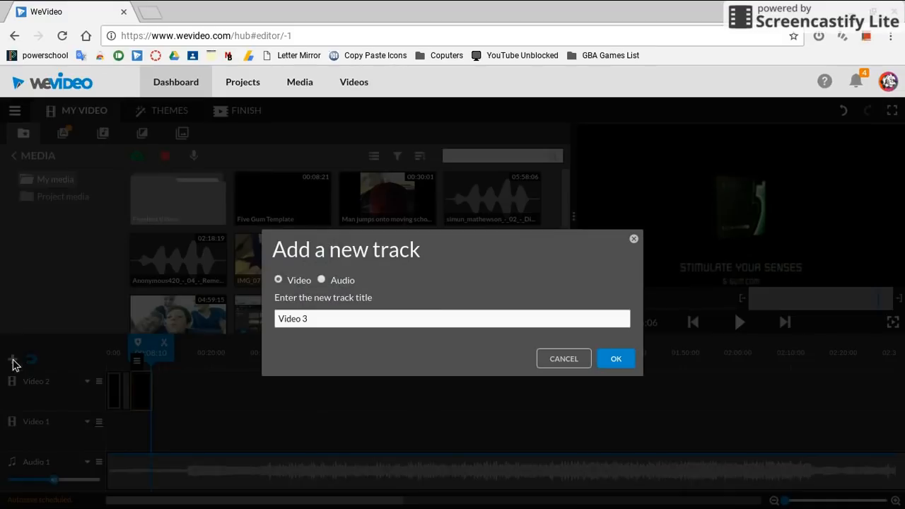
mouse_move(312, 280)
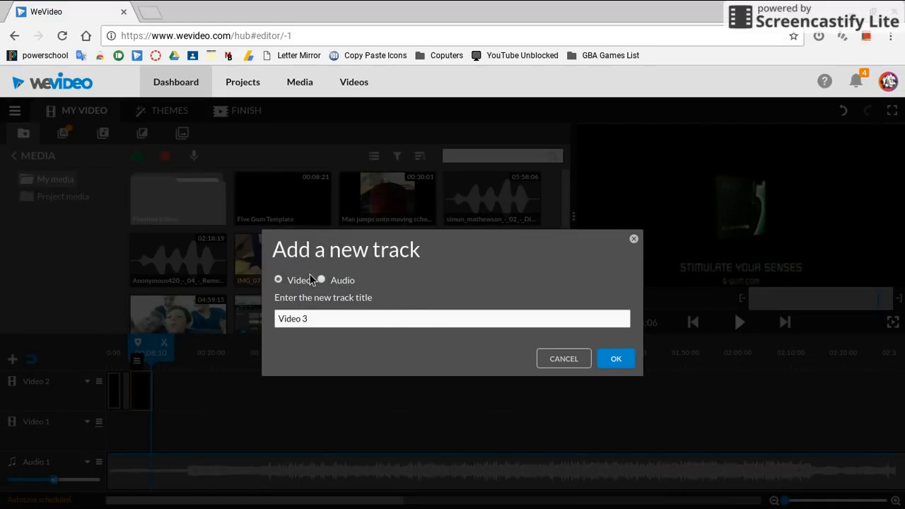
left_click(321, 280)
type("Aud")
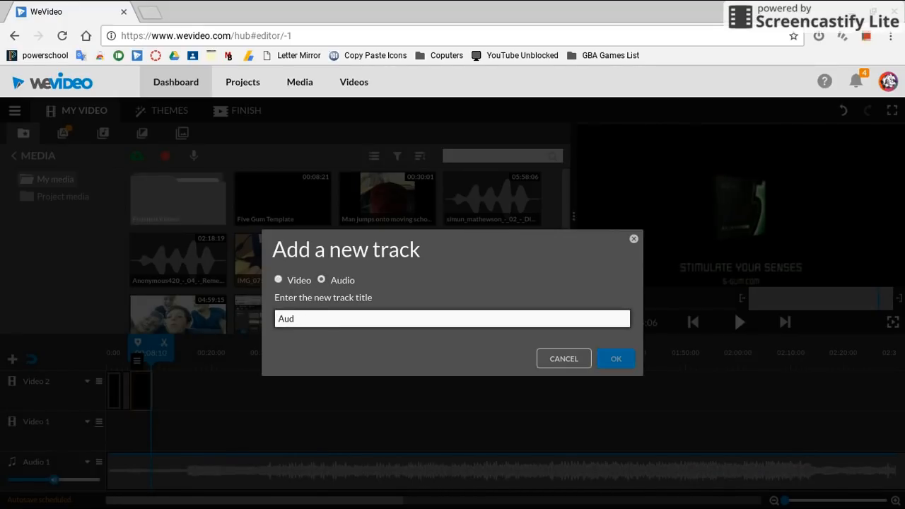
type("Basic Beat")
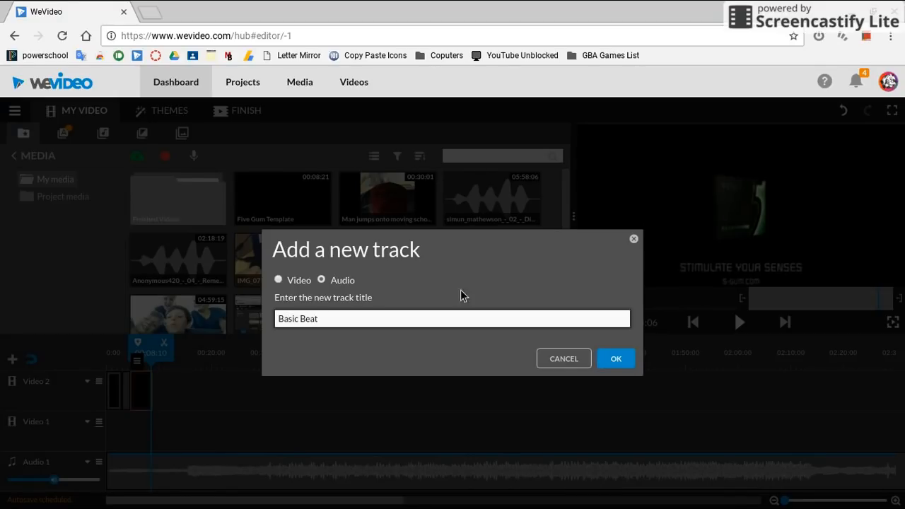
left_click(616, 358)
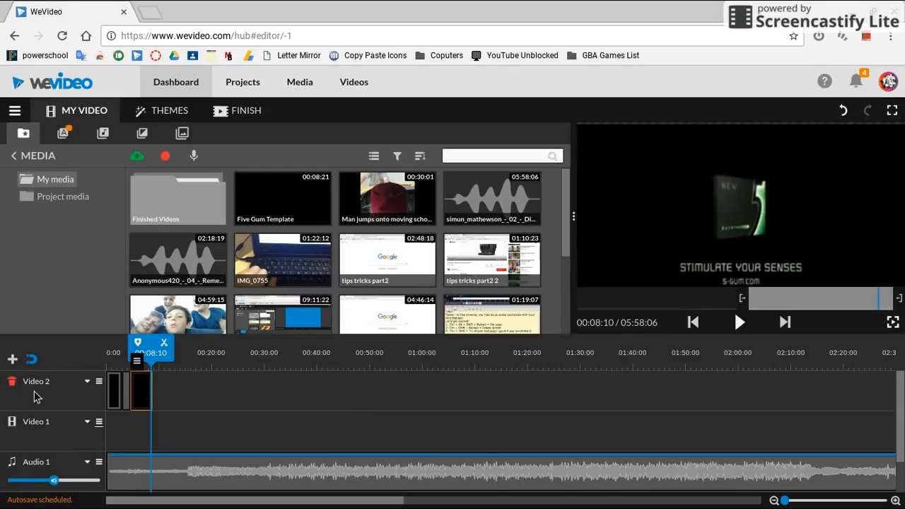